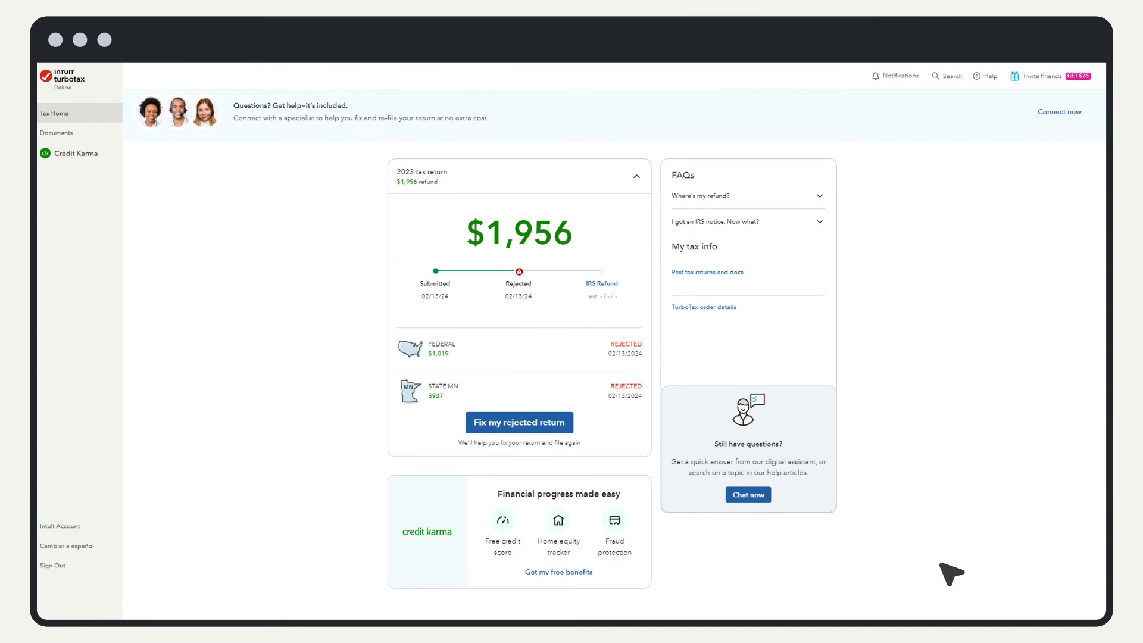
{"action": "mouse_move", "coordinate": [547, 302]}
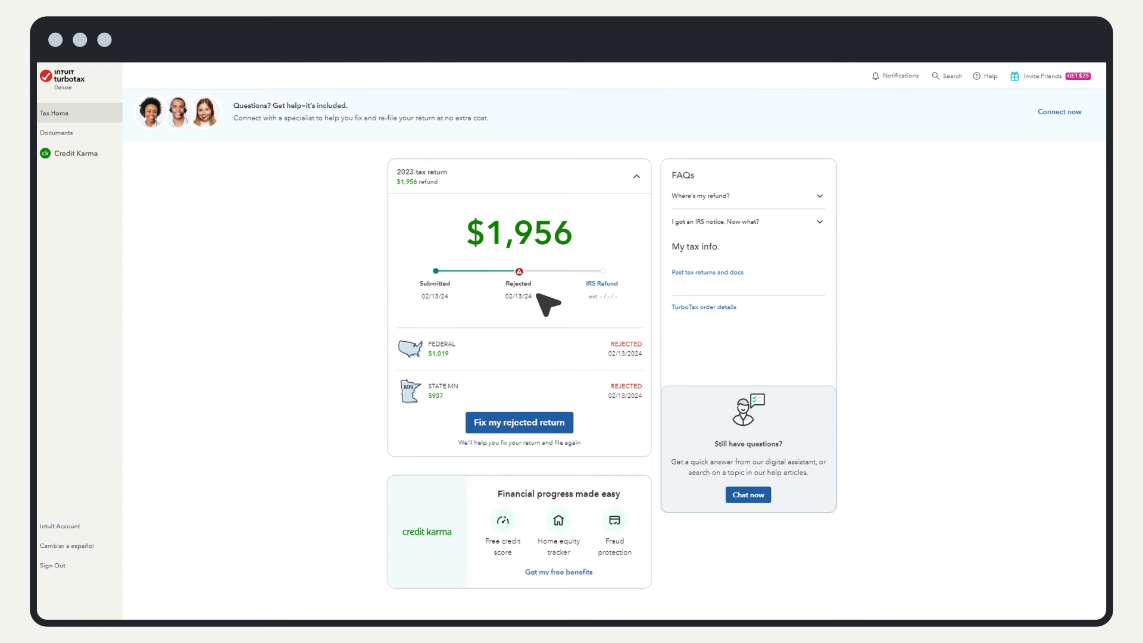
{"action": "mouse_move", "coordinate": [592, 430]}
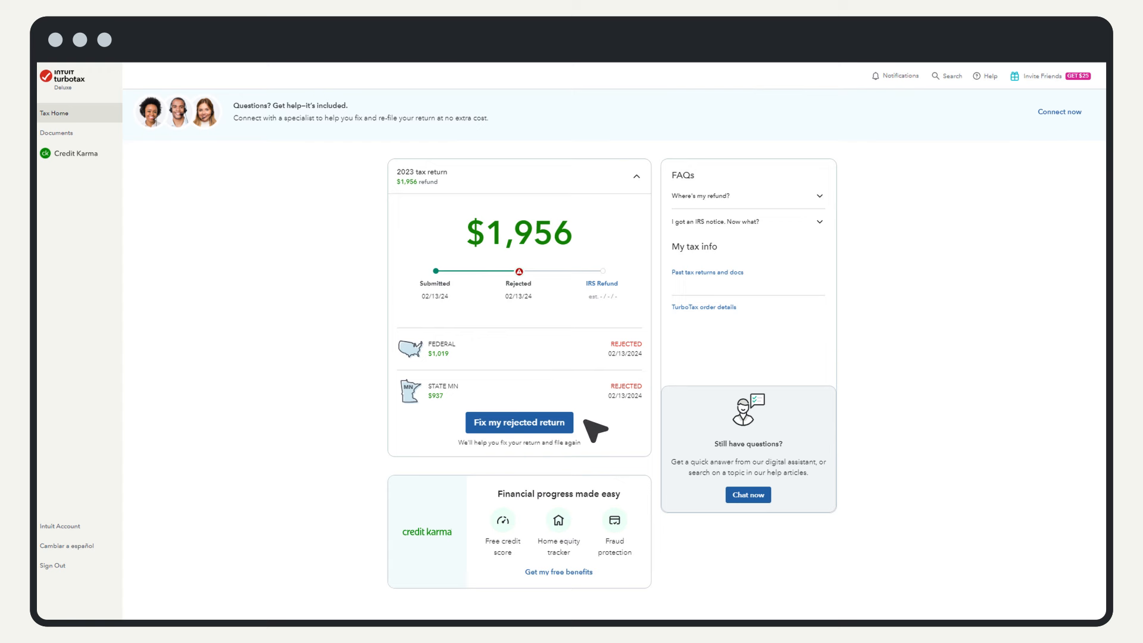
Open the rejected return's AGI fix and enter 42,599 as the 2022 AGI.
{"action": "left_click", "coordinate": [519, 422]}
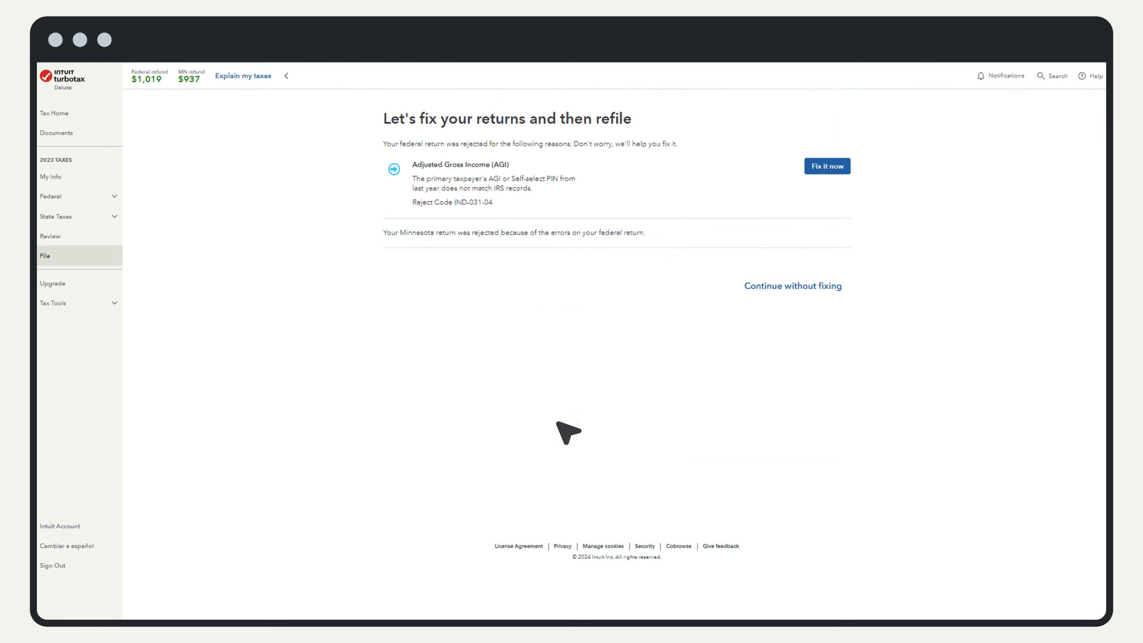
{"action": "mouse_move", "coordinate": [698, 349]}
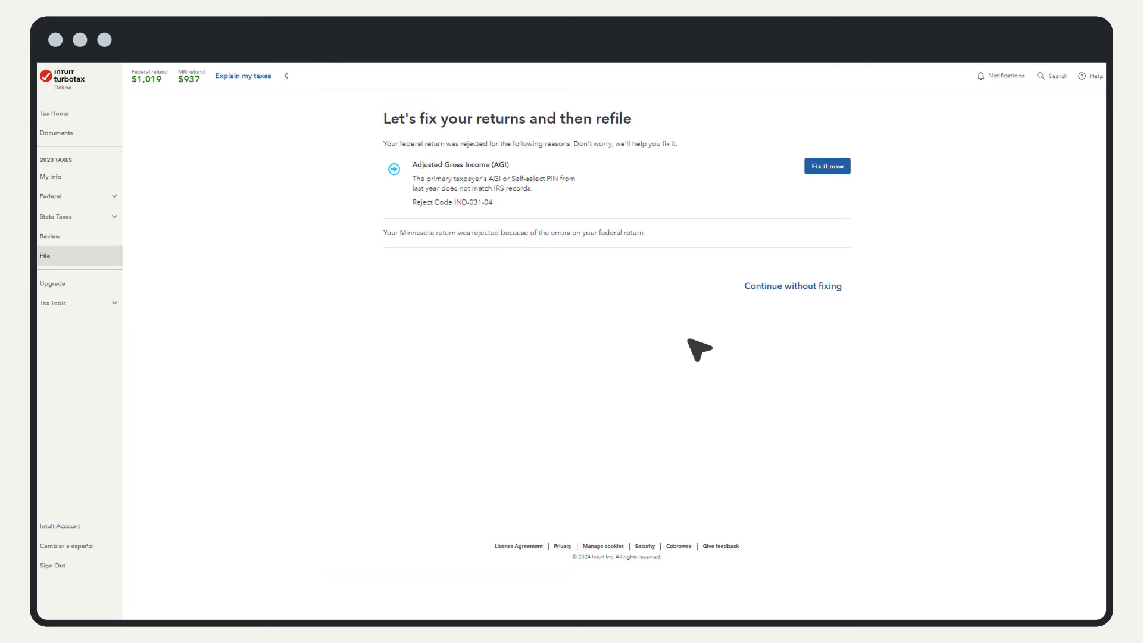
{"action": "left_click", "coordinate": [827, 165]}
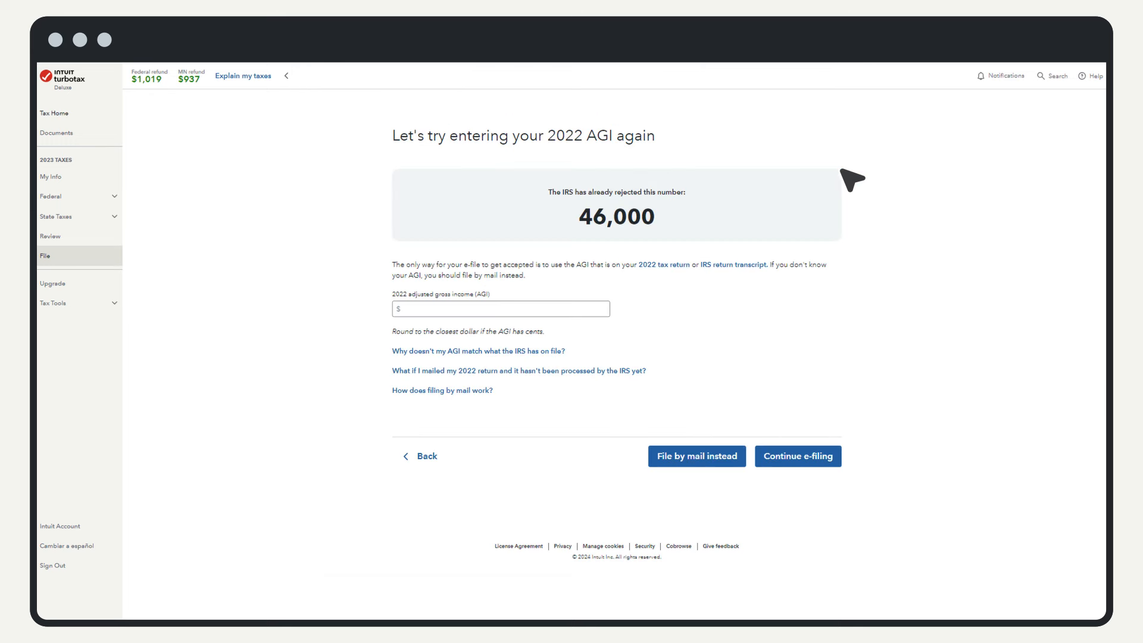
{"action": "type", "text": "42599"}
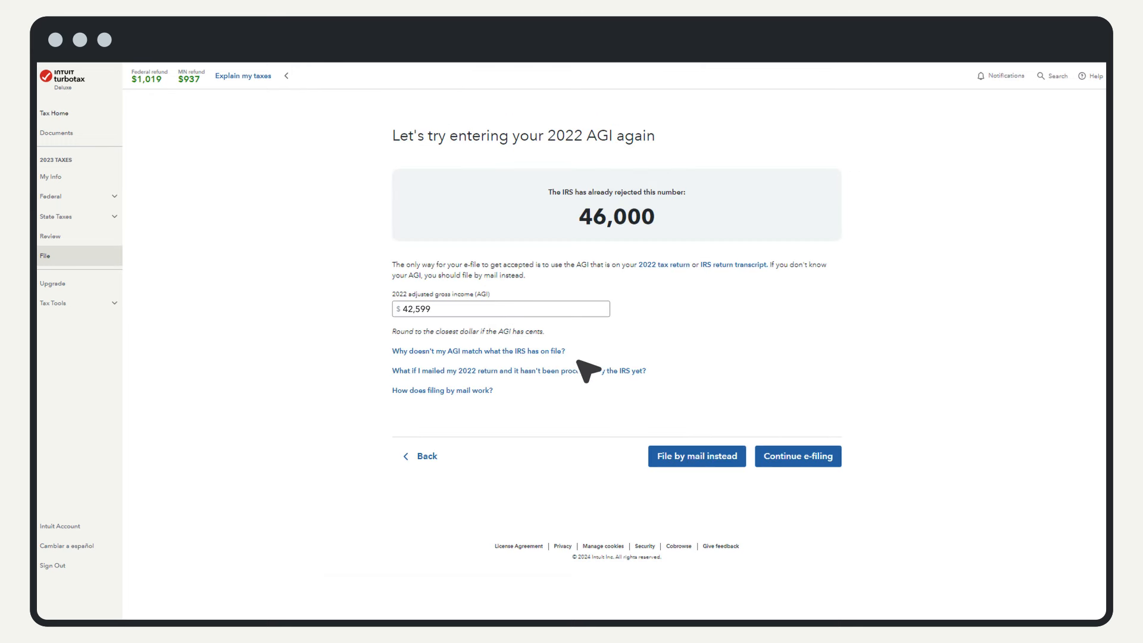
{"action": "left_click", "coordinate": [797, 456]}
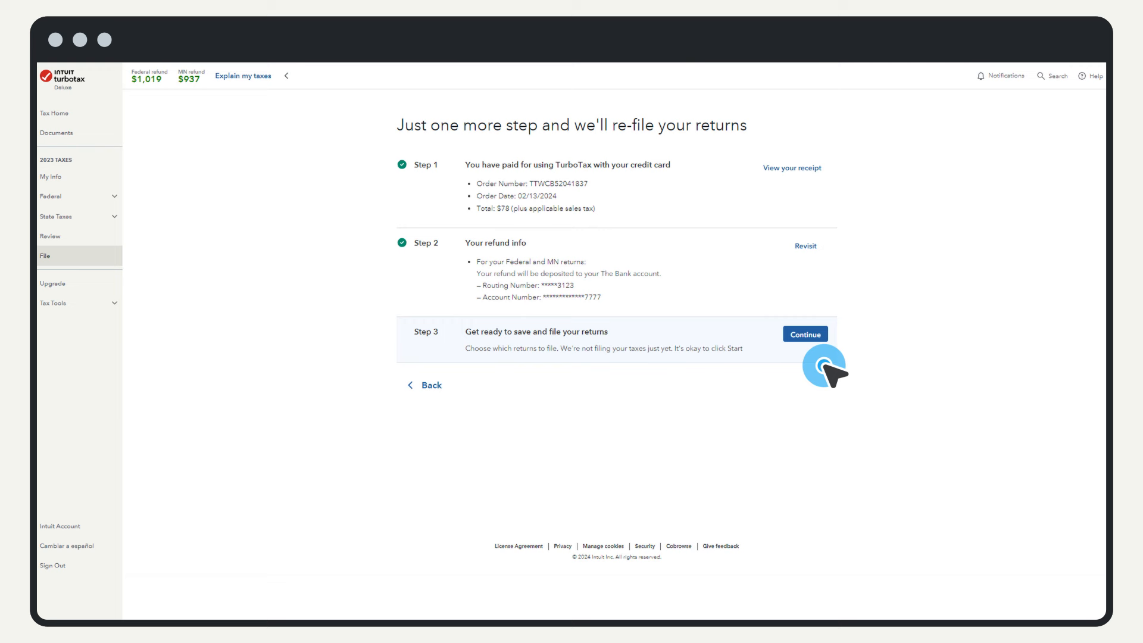
Select the Federal return for refiling and choose to e-file it.
{"action": "left_click", "coordinate": [806, 334]}
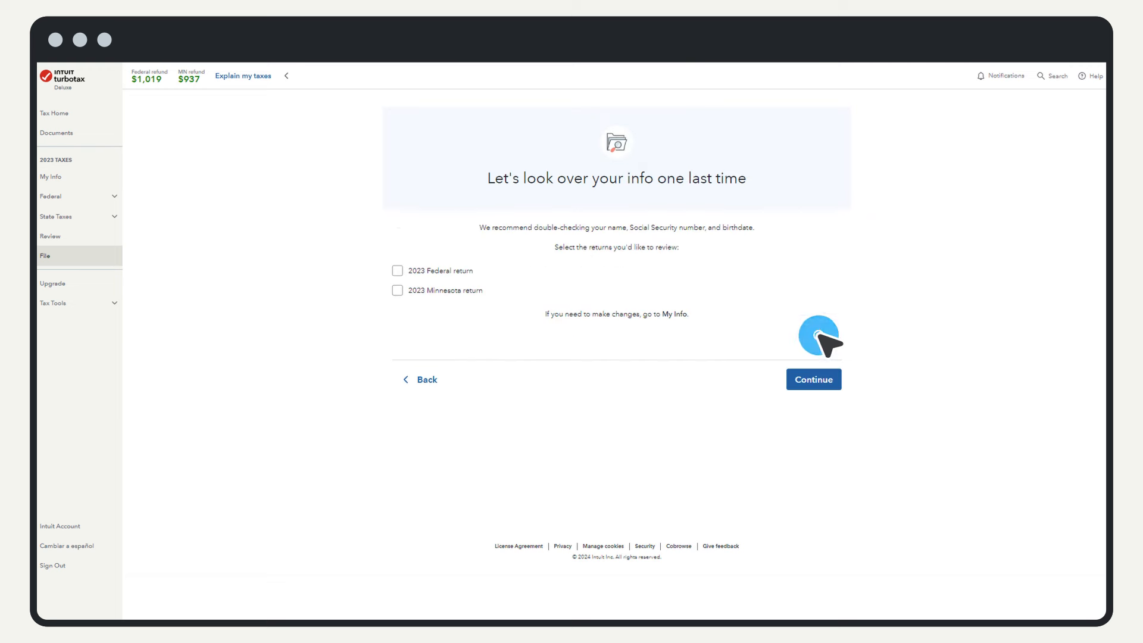
{"action": "left_click", "coordinate": [397, 270]}
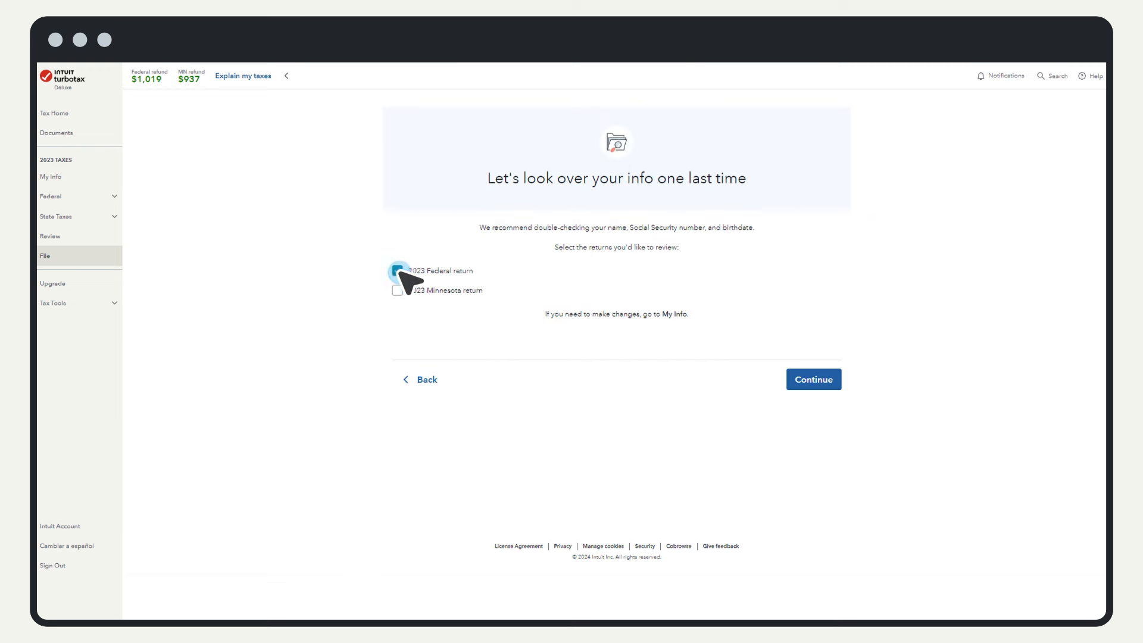
{"action": "left_click", "coordinate": [813, 380]}
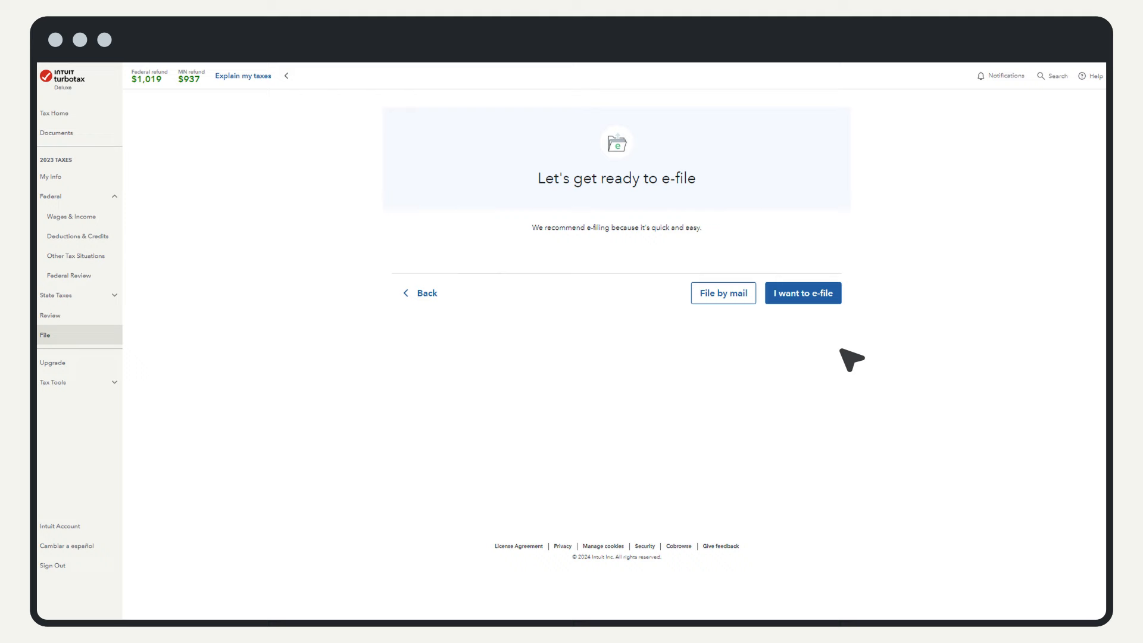
{"action": "left_click", "coordinate": [802, 293]}
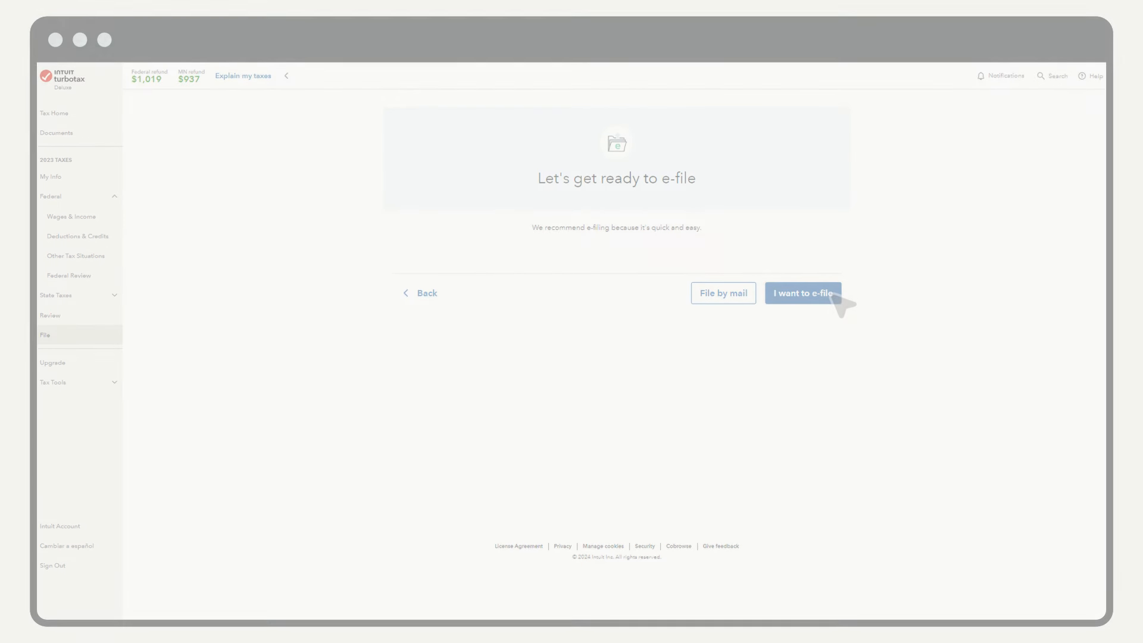